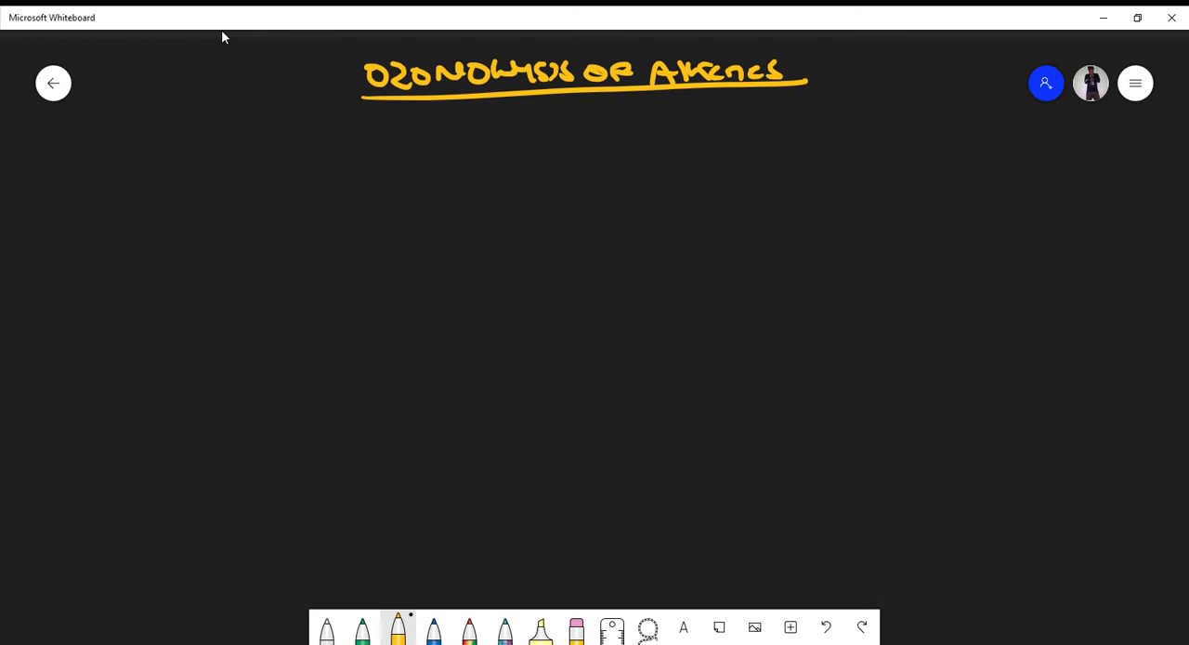
Draw the starting alkene below the title and write 1) O3, 2) DMS over a reaction arrow.
{"action": "left_click_drag", "start_coordinate": [89, 357], "coordinate": [184, 357]}
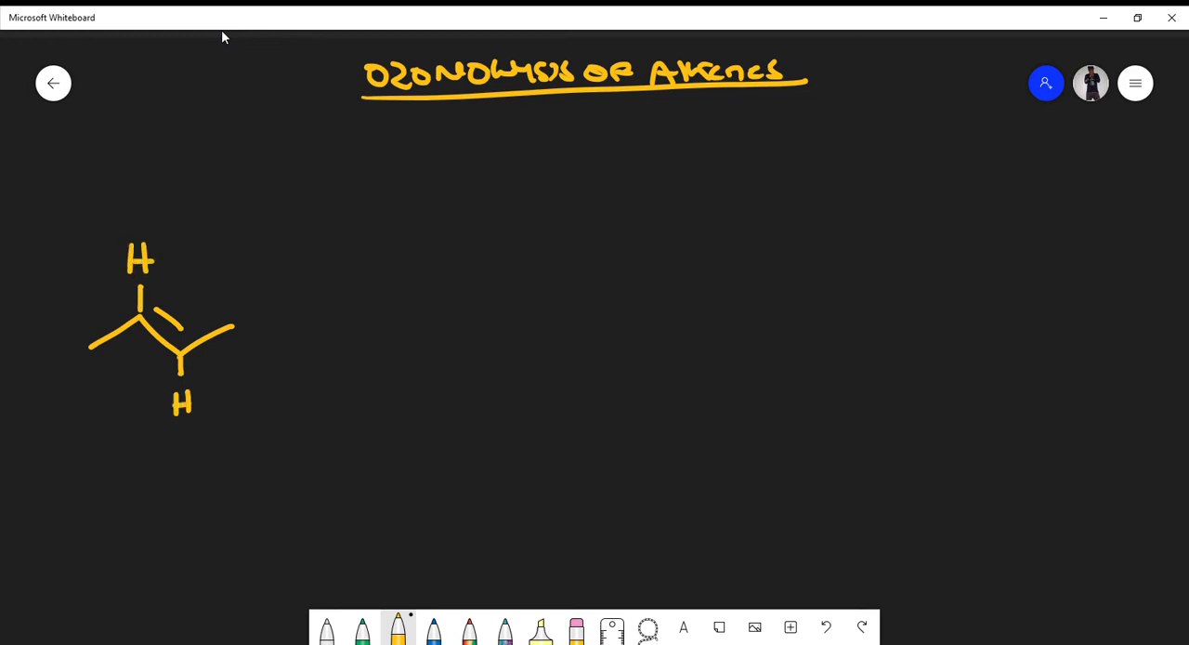
{"action": "left_click_drag", "start_coordinate": [316, 331], "coordinate": [461, 320]}
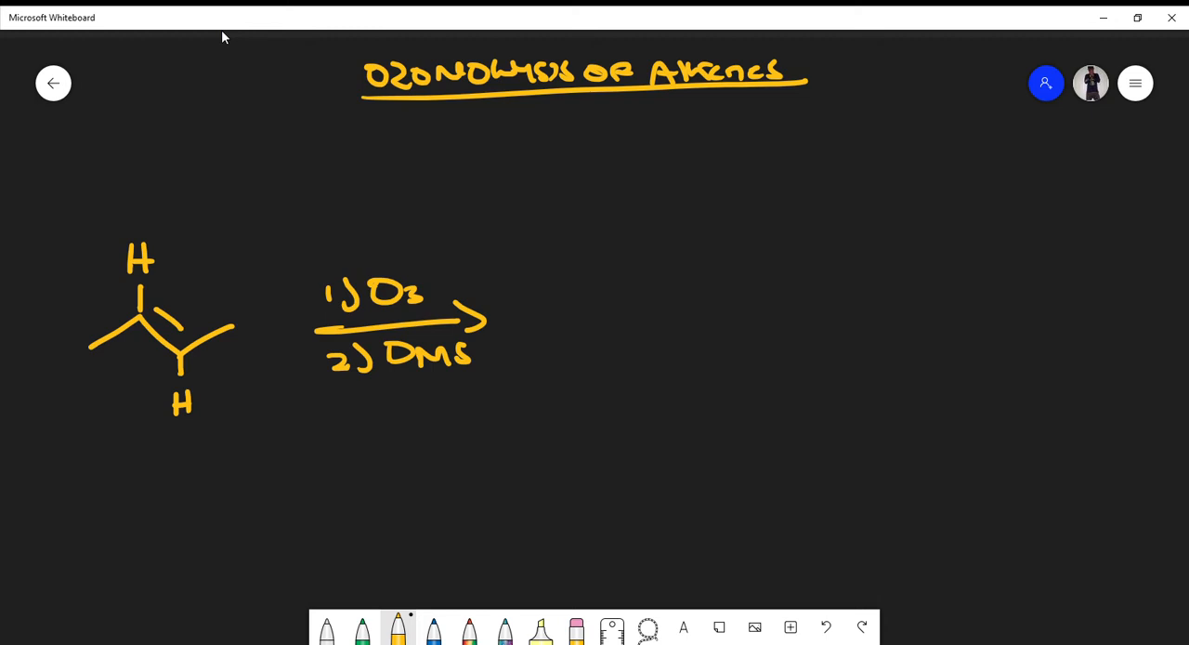
{"action": "mouse_move", "coordinate": [361, 628]}
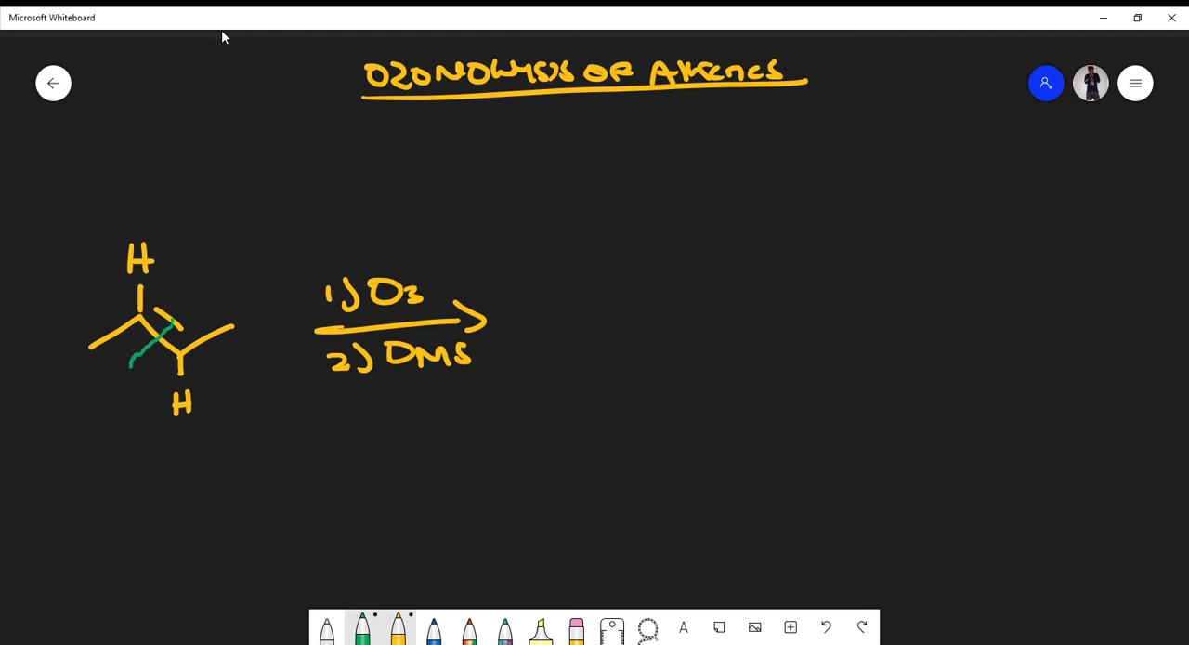
Draw the green wavy cleavage line through the alkene's C=C double bond.
{"action": "left_click_drag", "start_coordinate": [173, 320], "coordinate": [200, 286]}
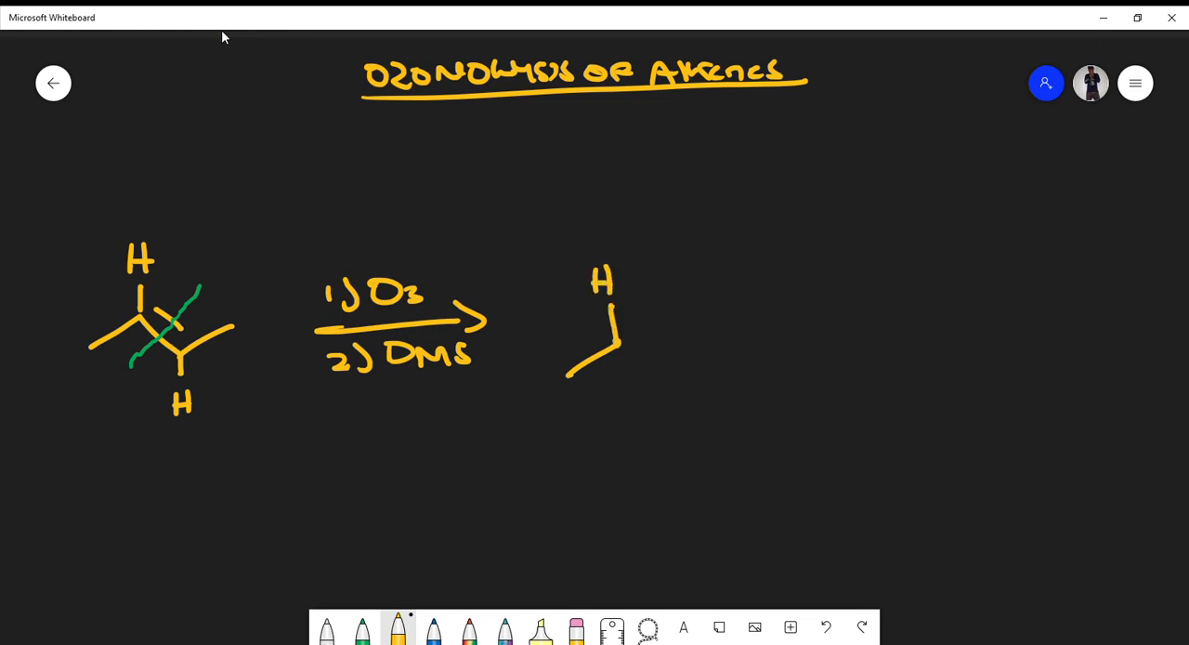
Draw the two aldehyde products after the arrow, each C=O with an H, joined by a plus sign.
{"action": "left_click_drag", "start_coordinate": [613, 344], "coordinate": [665, 356]}
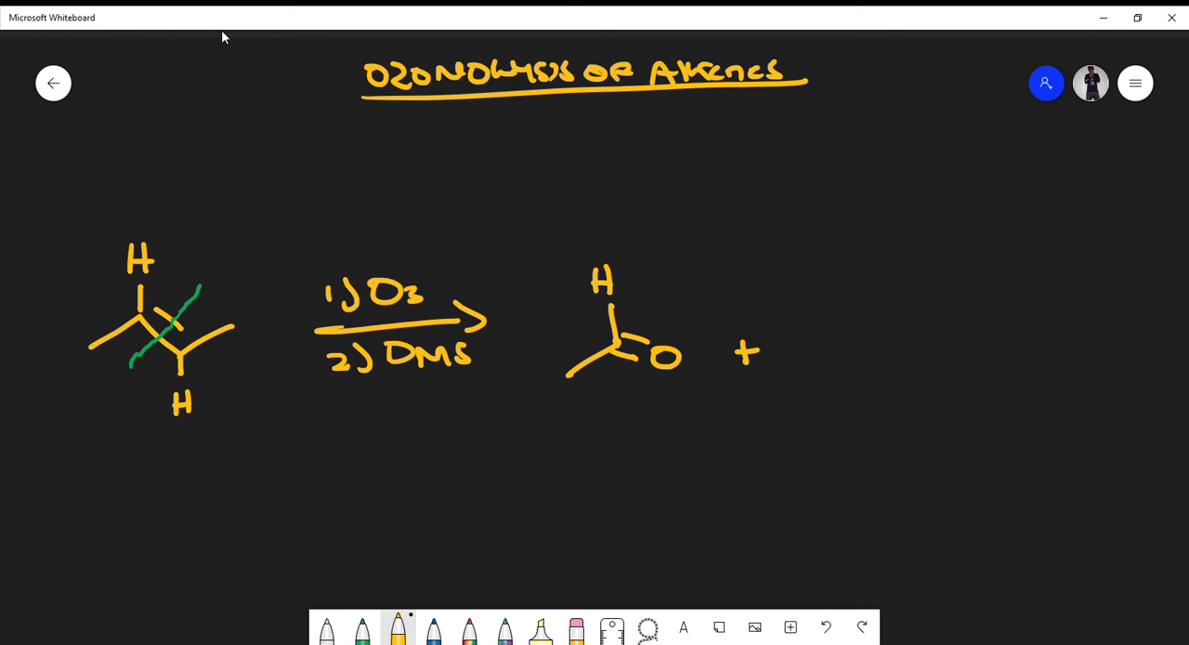
{"action": "left_click_drag", "start_coordinate": [836, 337], "coordinate": [877, 351]}
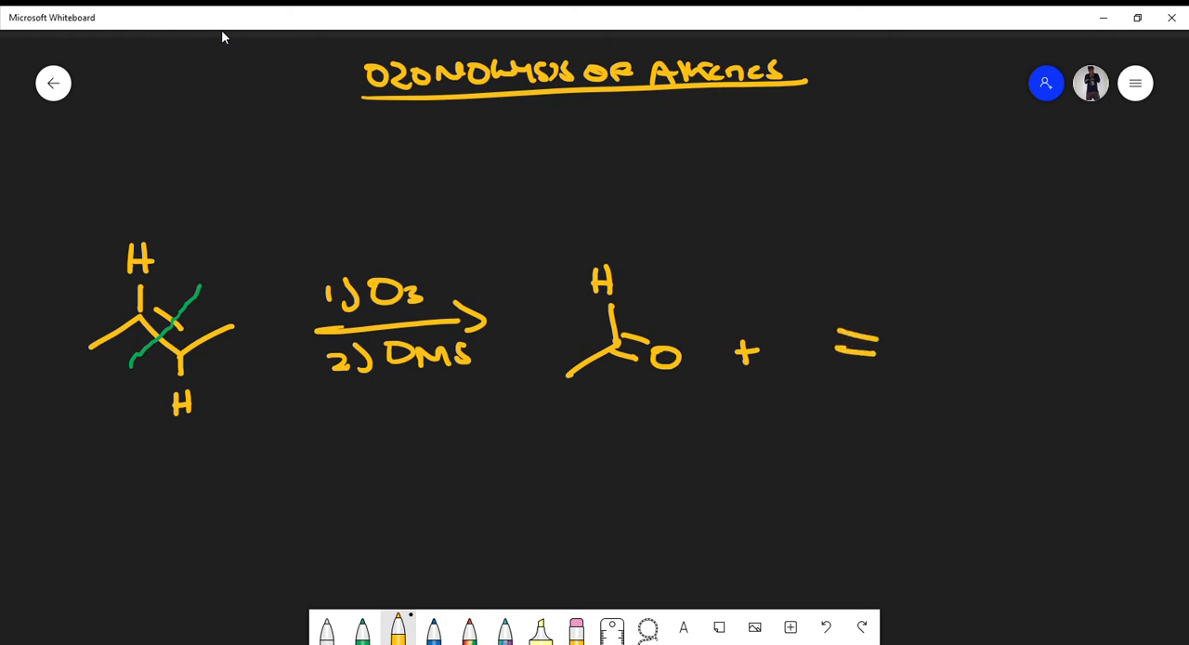
{"action": "left_click_drag", "start_coordinate": [836, 349], "coordinate": [920, 390]}
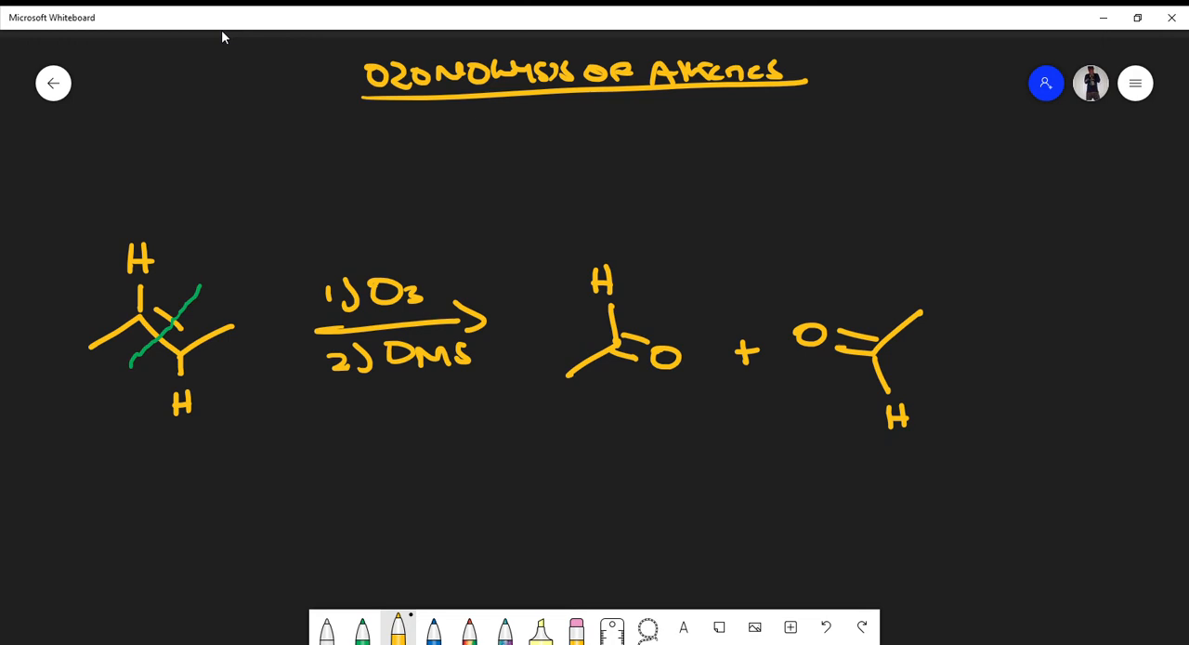
{"action": "mouse_move", "coordinate": [201, 41]}
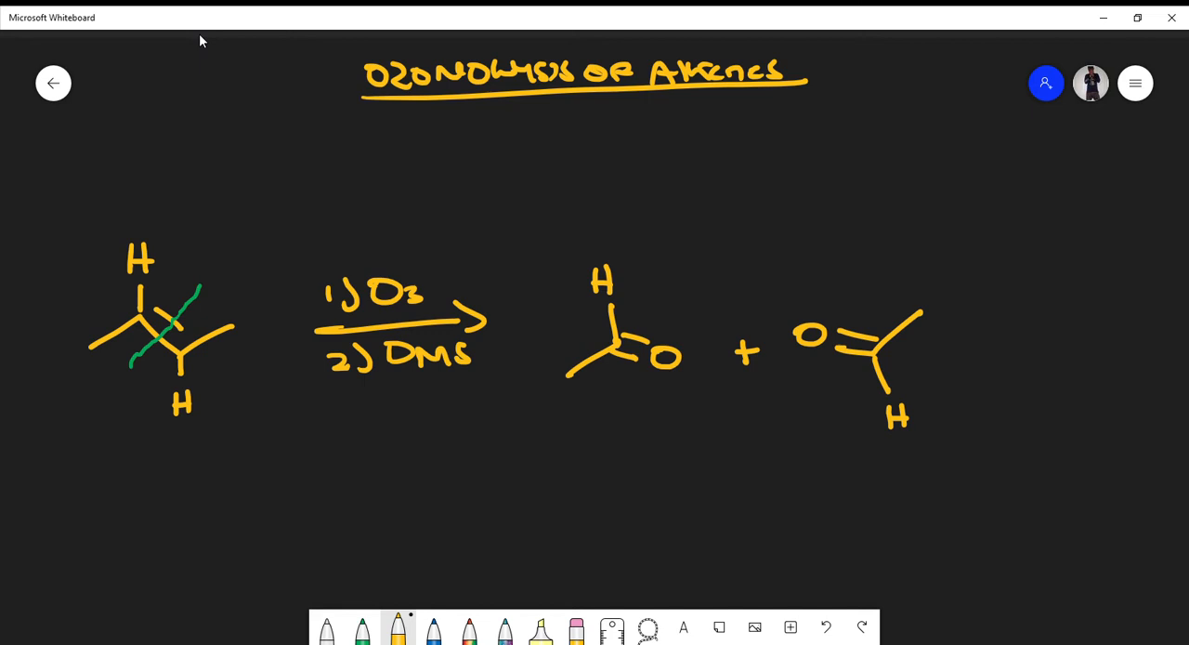
{"action": "mouse_move", "coordinate": [197, 99]}
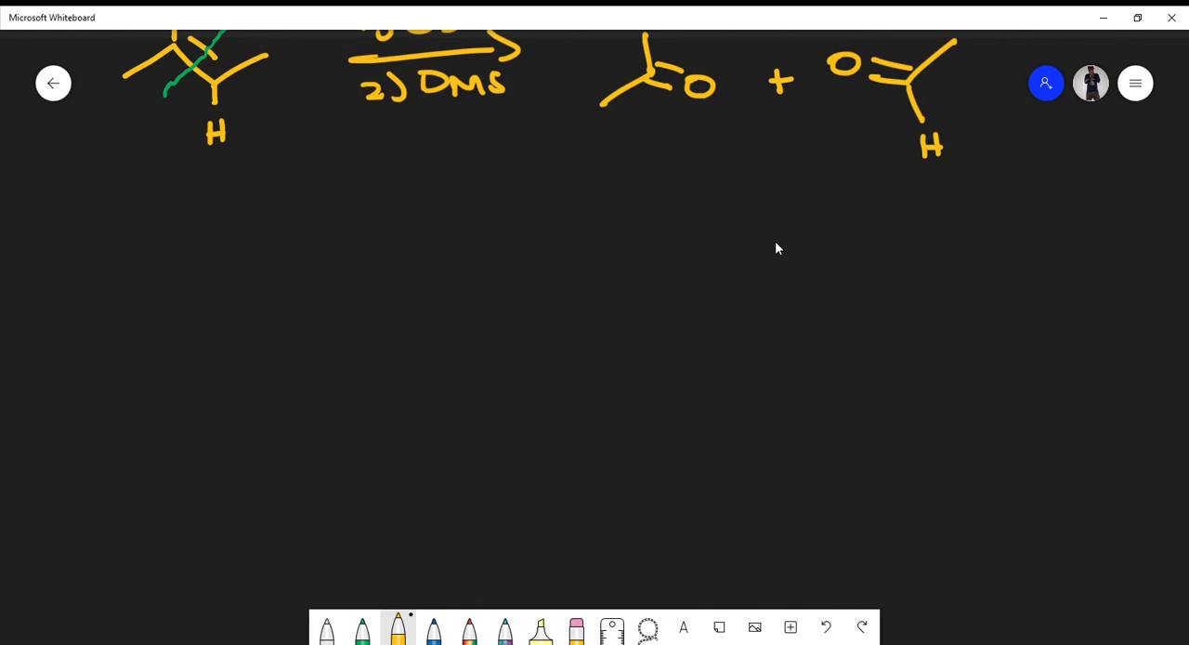
Draw methylcyclopentene with CH3, write 1) O3, 2) DMS over an arrow, and pick green ink.
{"action": "left_click_drag", "start_coordinate": [177, 275], "coordinate": [134, 344]}
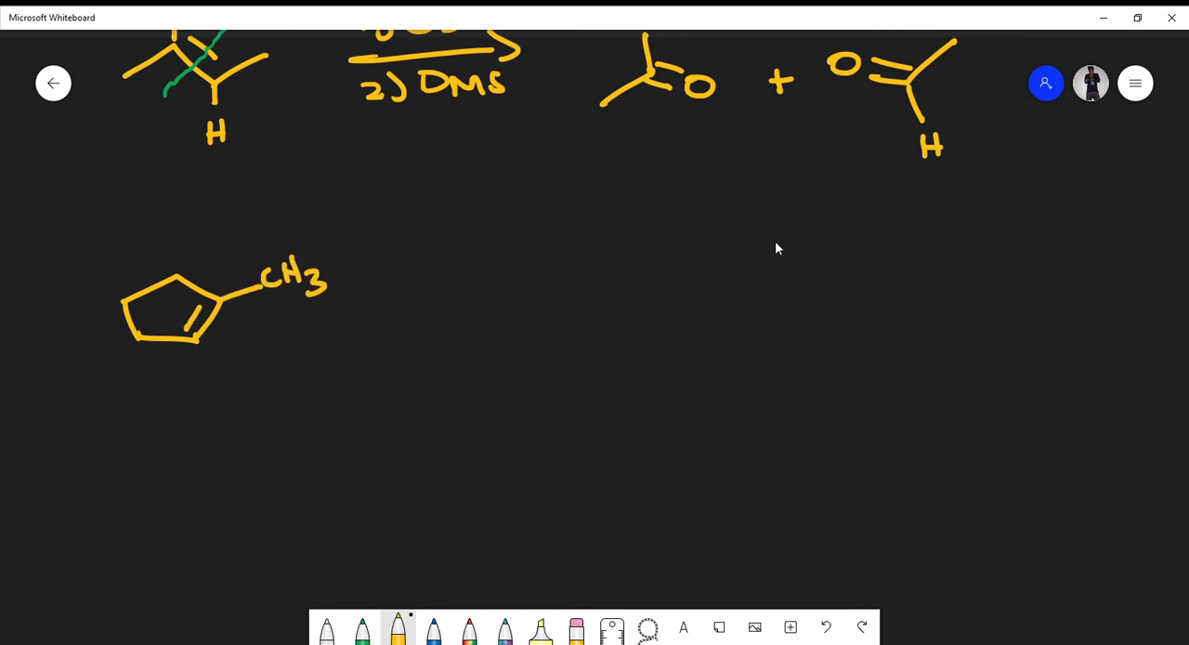
{"action": "left_click_drag", "start_coordinate": [353, 312], "coordinate": [535, 307]}
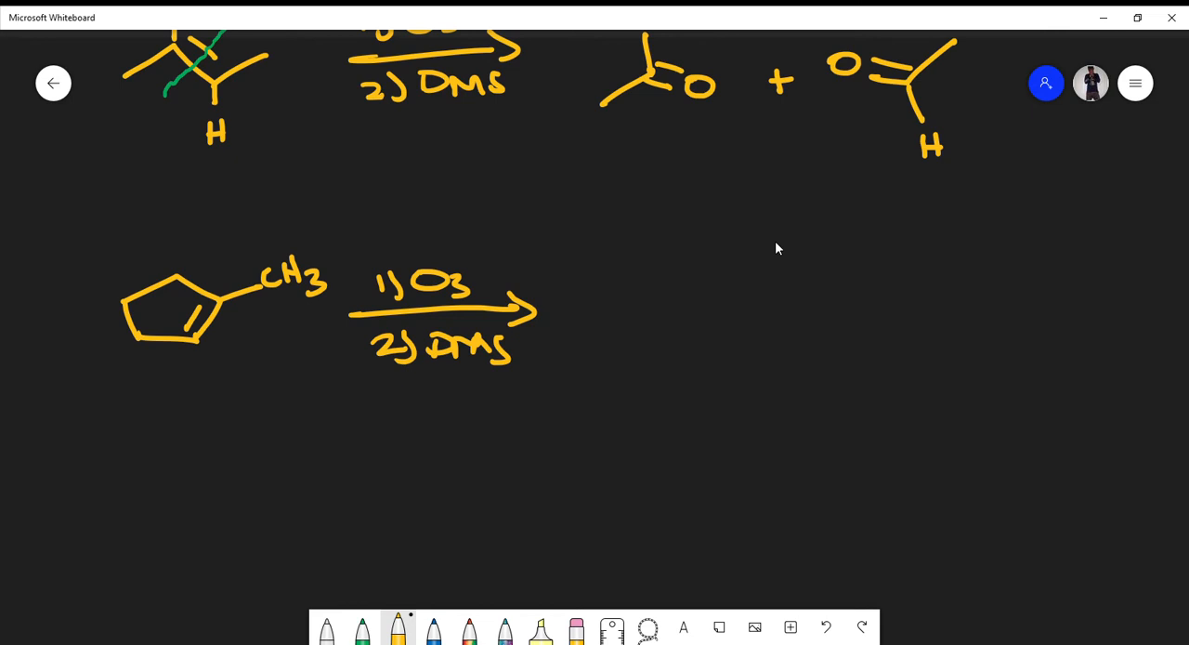
{"action": "left_click", "coordinate": [361, 628]}
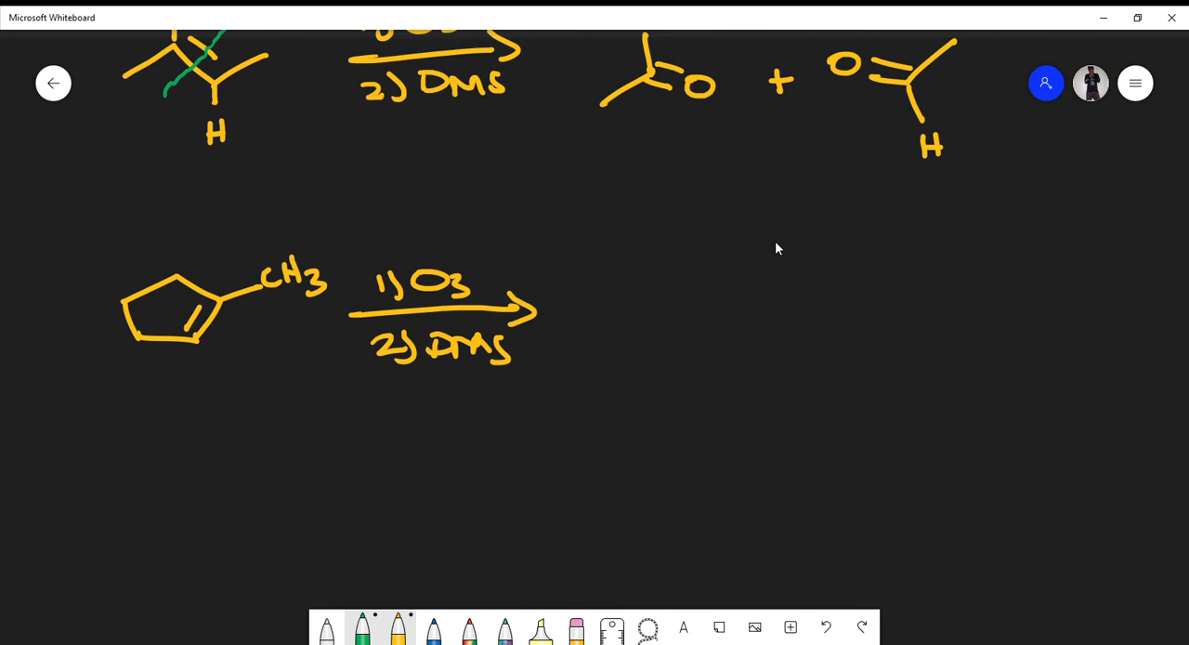
Mark the ring C=C with a green cleavage squiggle and return to yellow ink.
{"action": "left_click_drag", "start_coordinate": [171, 306], "coordinate": [195, 316]}
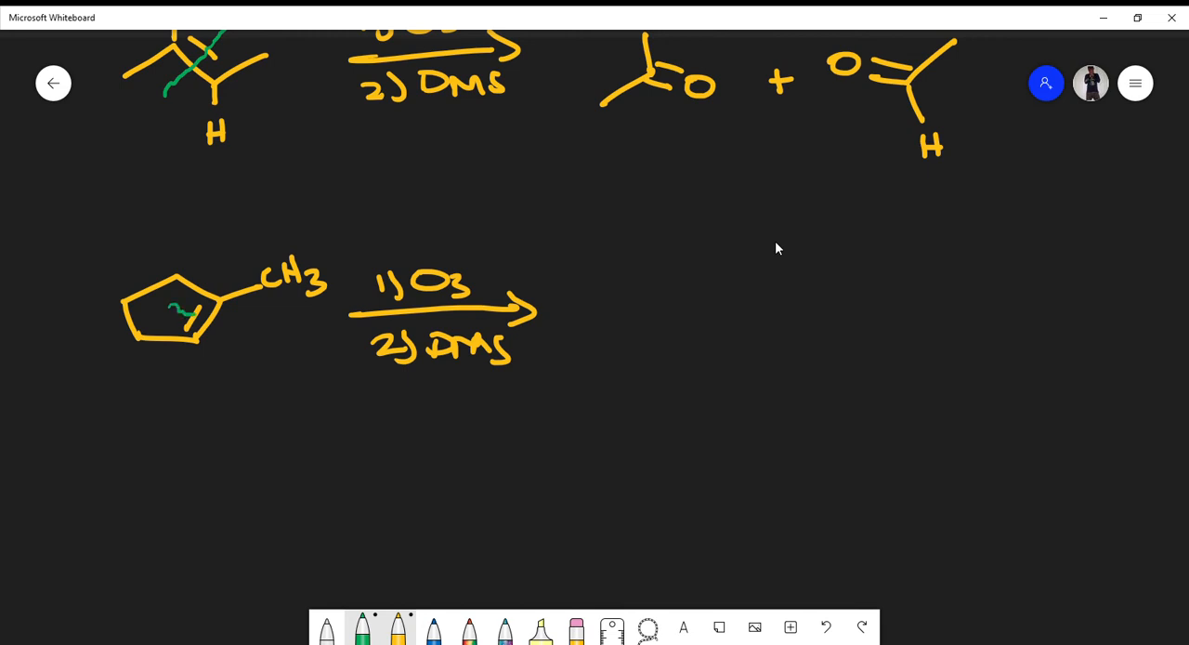
{"action": "left_click_drag", "start_coordinate": [186, 319], "coordinate": [242, 331]}
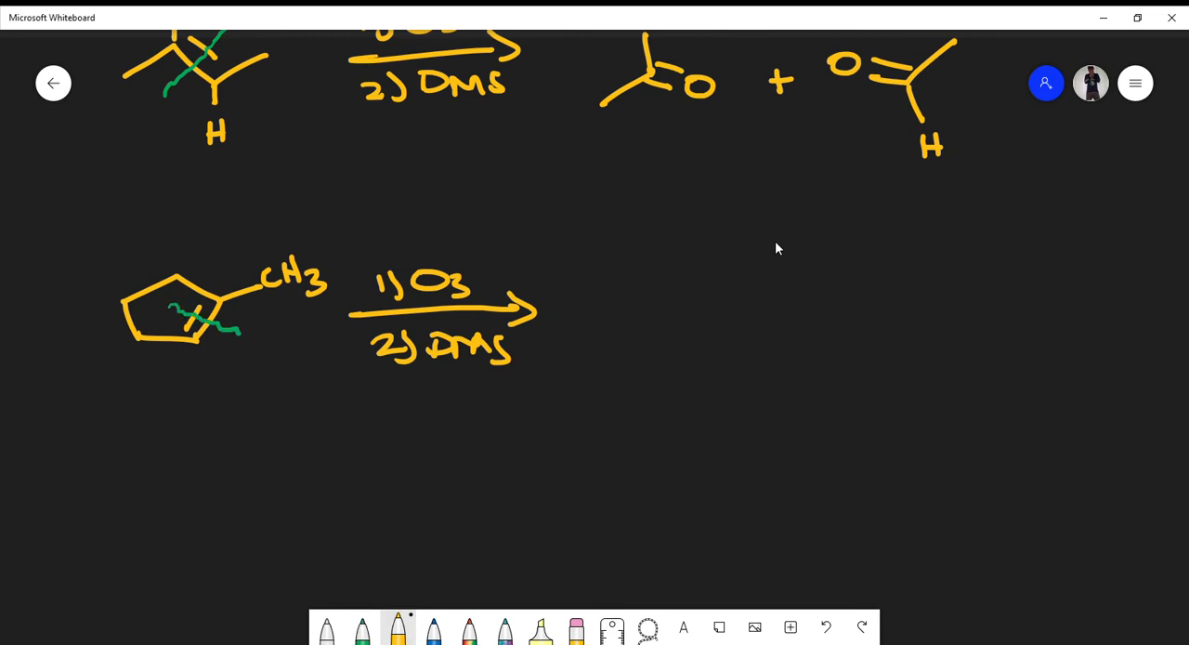
{"action": "left_click", "coordinate": [708, 306]}
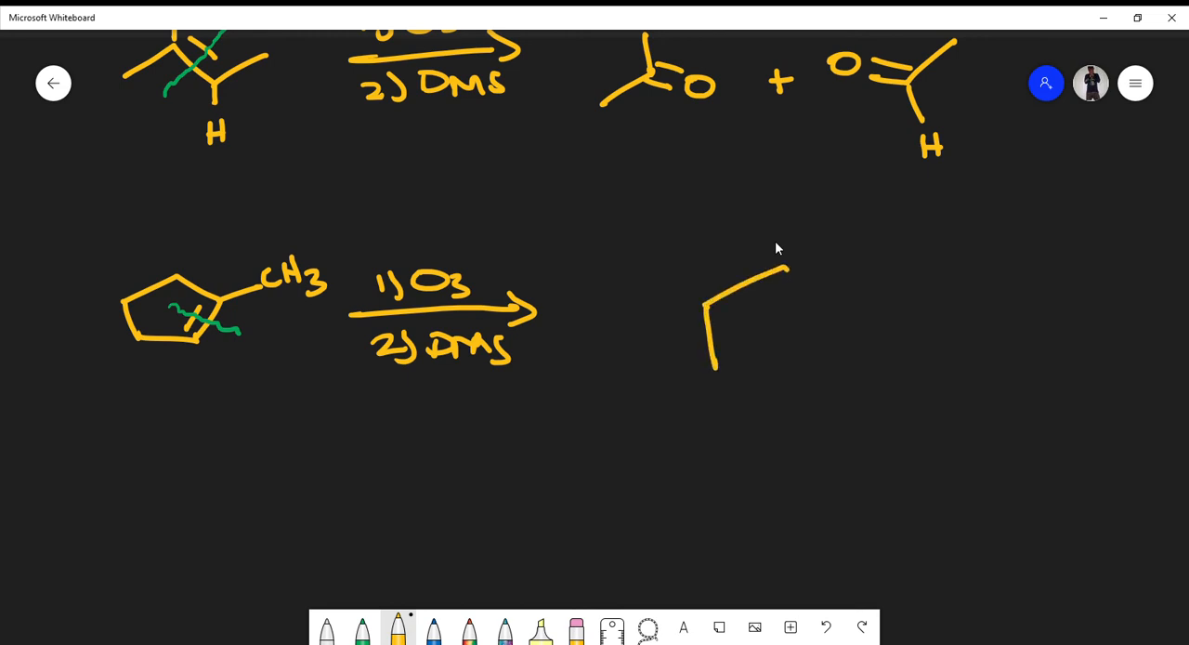
Draw the open carbon chain of the ring-opened product after the arrow.
{"action": "left_click_drag", "start_coordinate": [781, 269], "coordinate": [832, 316]}
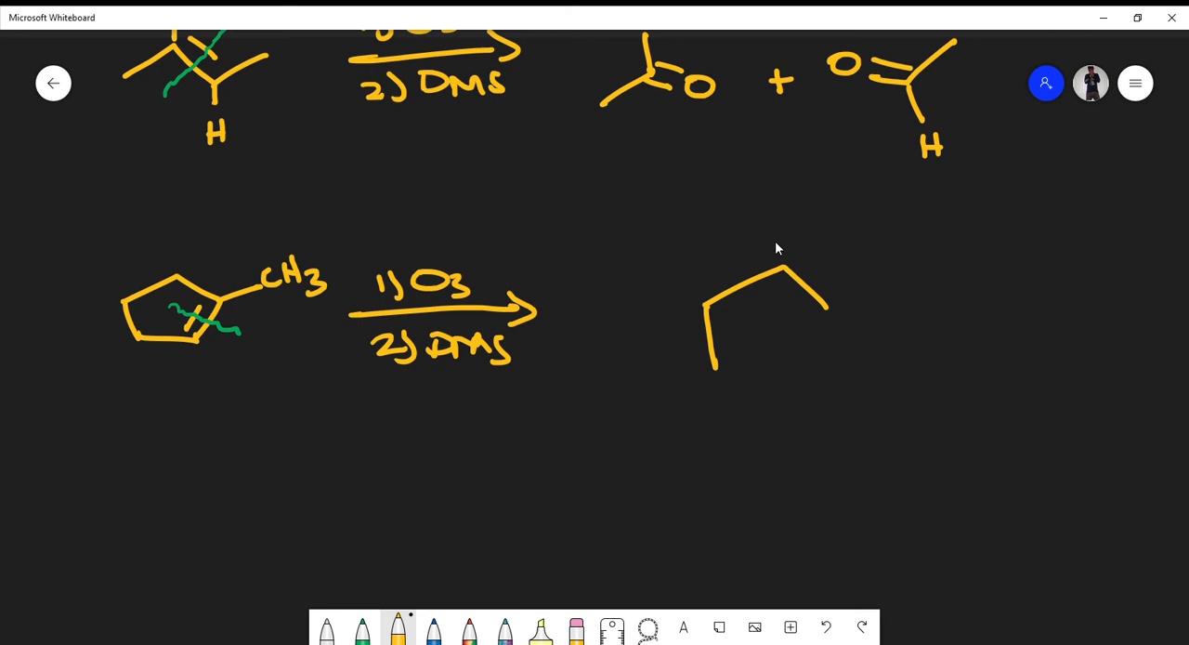
{"action": "left_click_drag", "start_coordinate": [716, 372], "coordinate": [780, 427]}
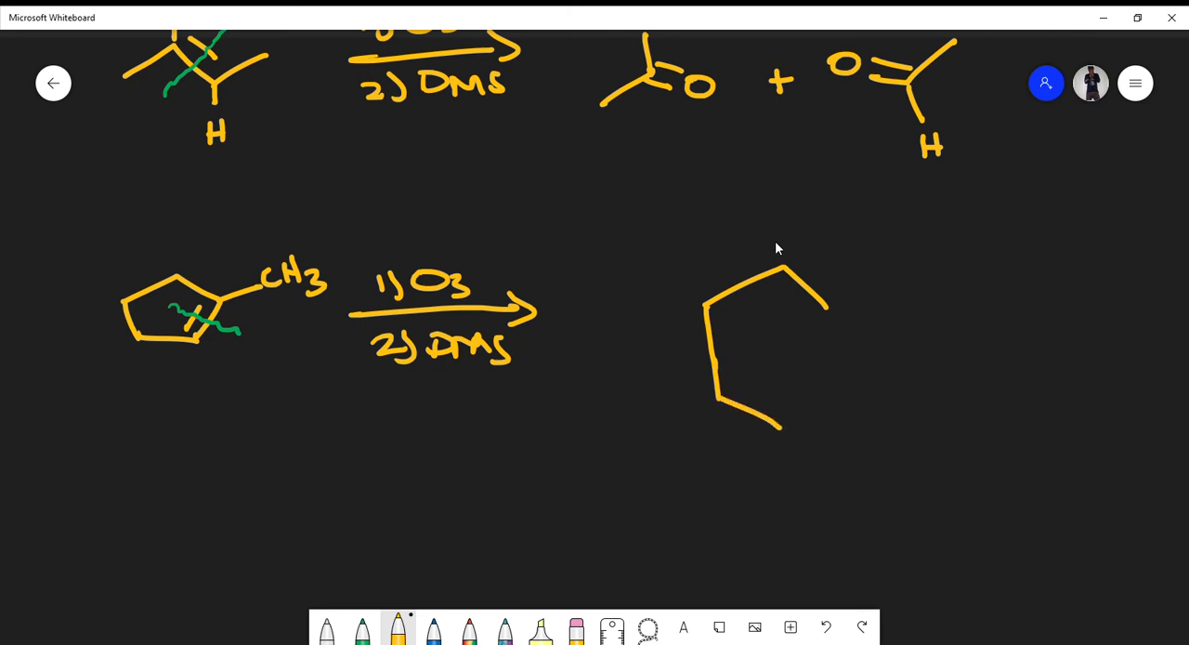
{"action": "left_click_drag", "start_coordinate": [780, 428], "coordinate": [832, 401]}
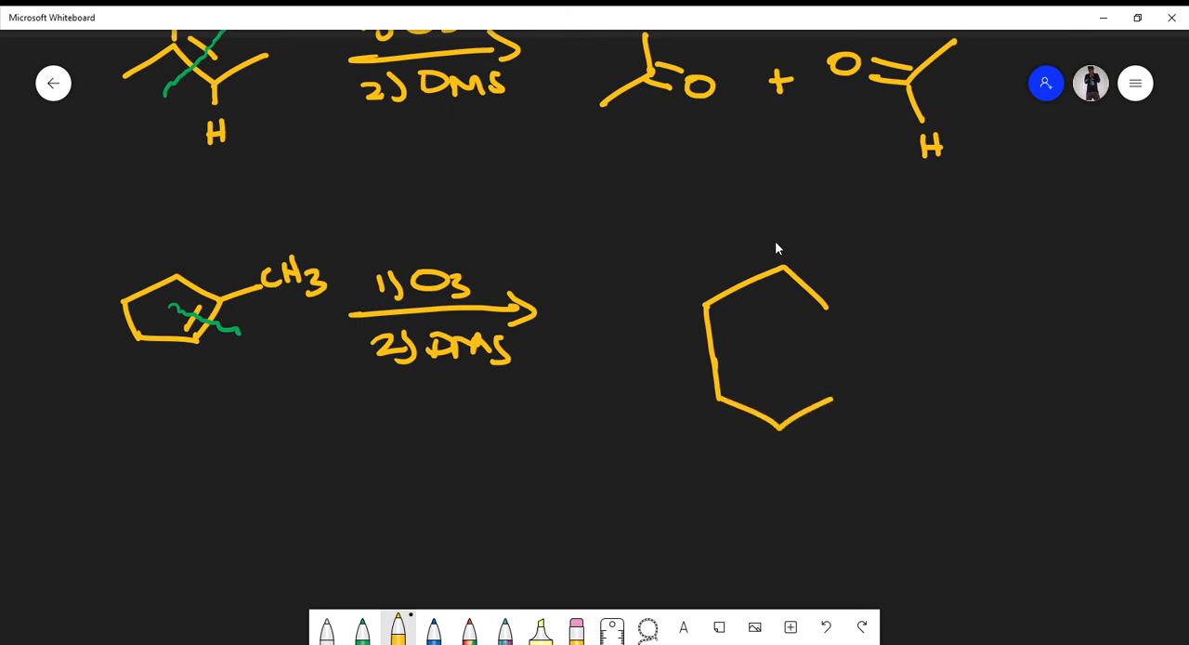
{"action": "left_click_drag", "start_coordinate": [771, 406], "coordinate": [833, 402]}
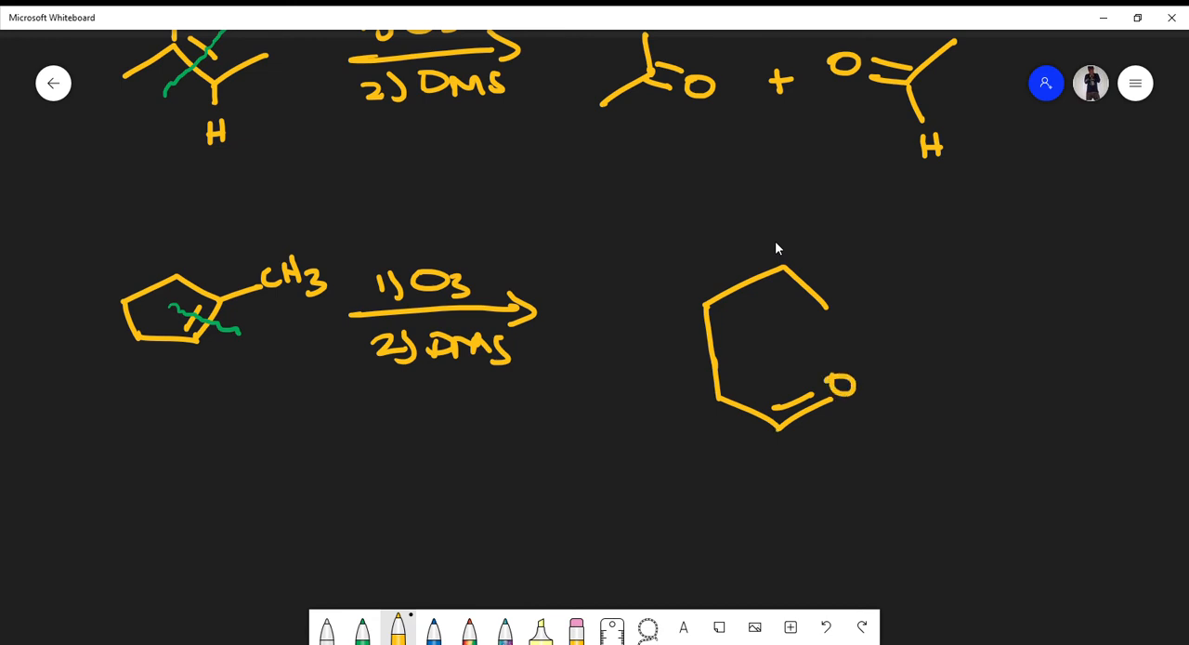
Add the aldehyde C=O with H and the methyl ketone end, add H to the reactant, then pick green ink.
{"action": "left_click_drag", "start_coordinate": [780, 418], "coordinate": [784, 492]}
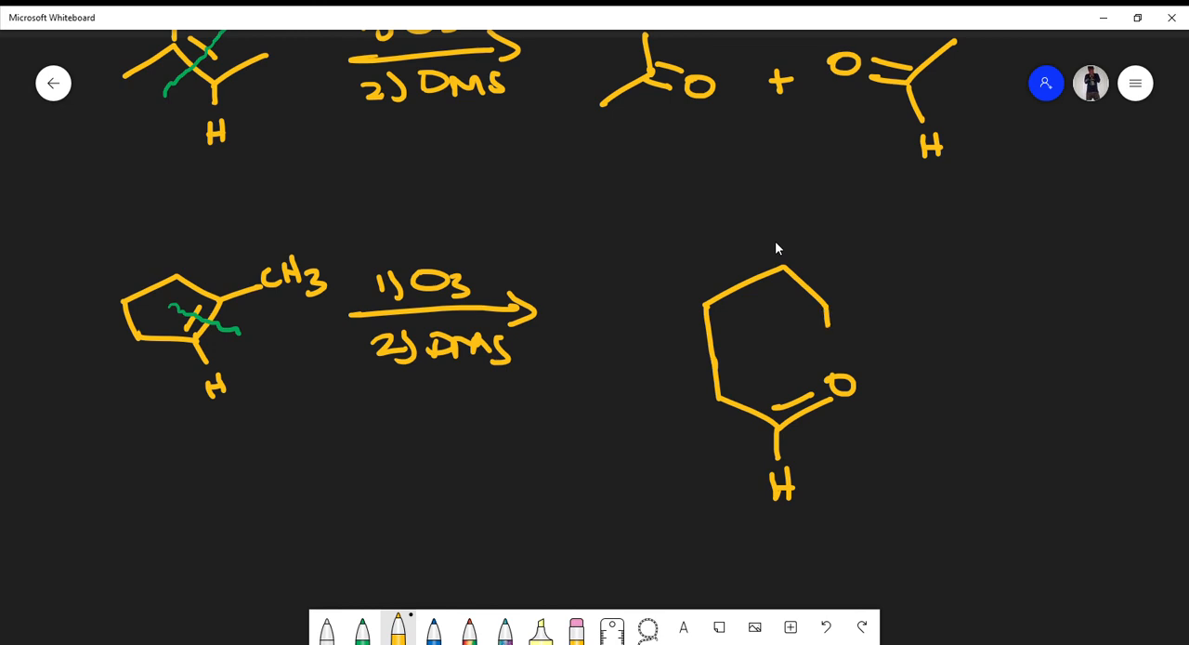
{"action": "left_click_drag", "start_coordinate": [836, 298], "coordinate": [827, 338]}
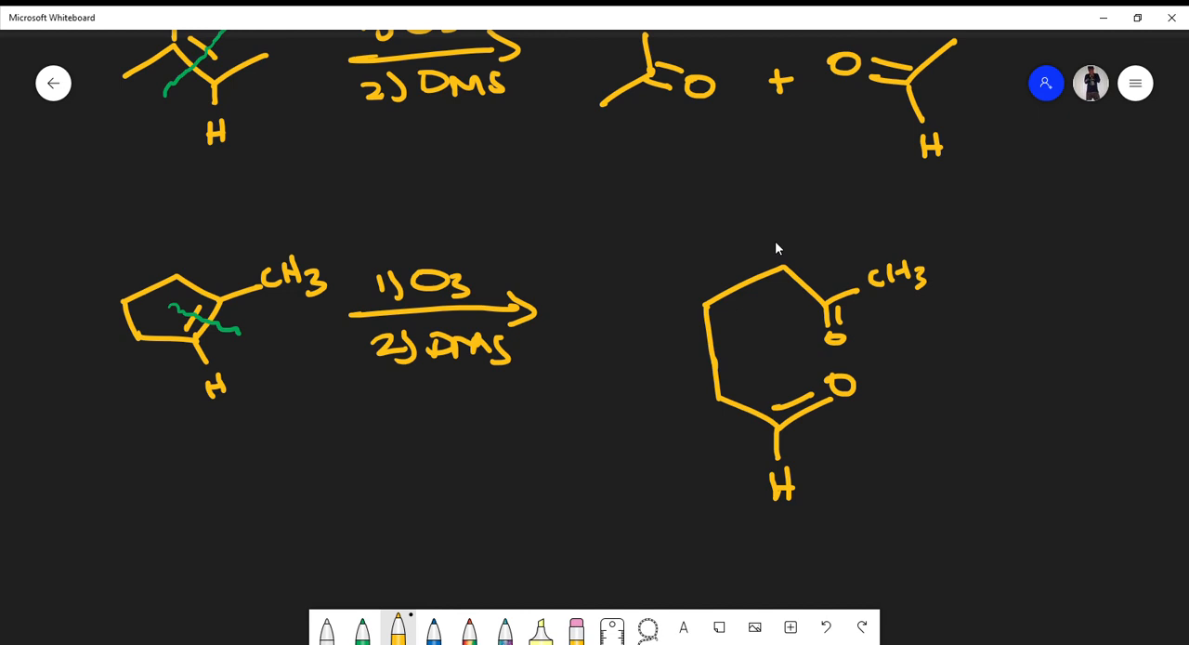
{"action": "left_click", "coordinate": [361, 628]}
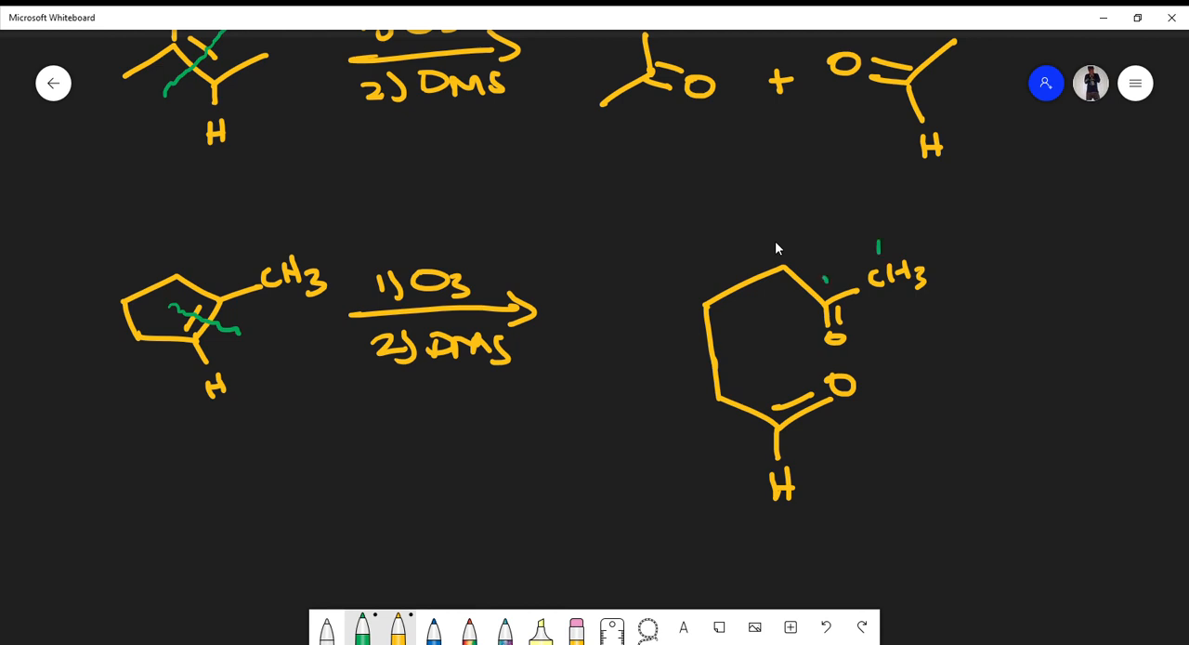
Write green carbon numbers on the product and move to empty space below.
{"action": "left_click", "coordinate": [781, 245]}
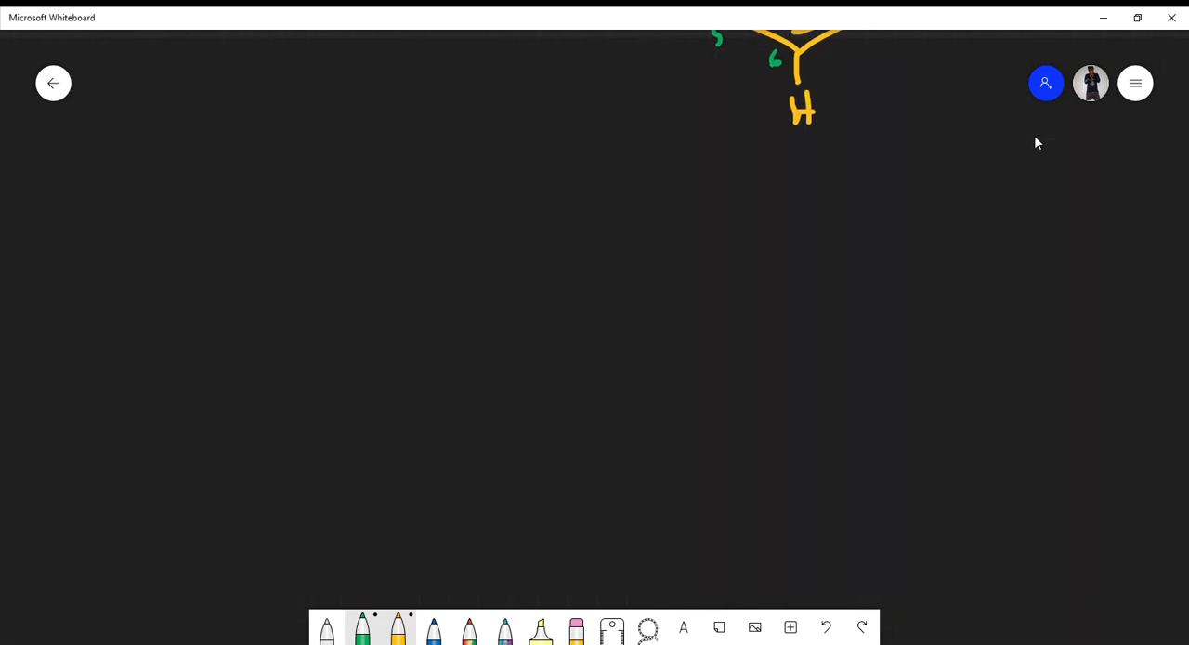
In yellow, draw the cyclohexane ring with exocyclic isopropylidene C=C and the 1) O3, 2) DMS arrow.
{"action": "left_click_drag", "start_coordinate": [138, 252], "coordinate": [139, 304]}
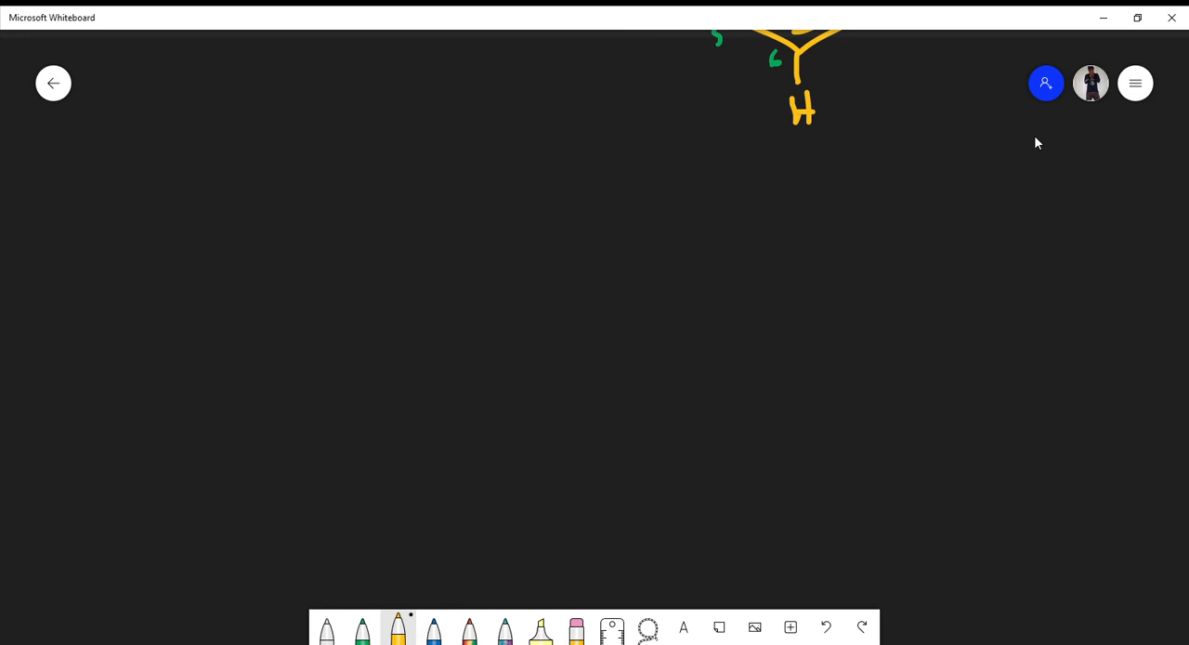
{"action": "left_click_drag", "start_coordinate": [182, 272], "coordinate": [123, 351]}
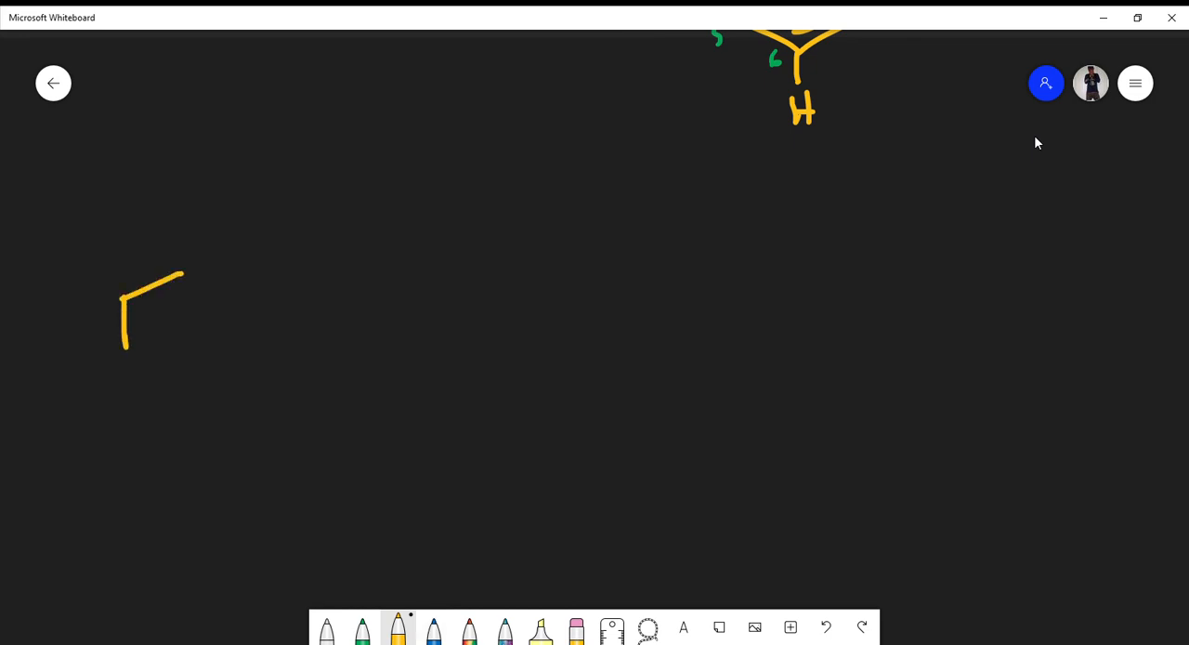
{"action": "left_click_drag", "start_coordinate": [182, 273], "coordinate": [230, 352]}
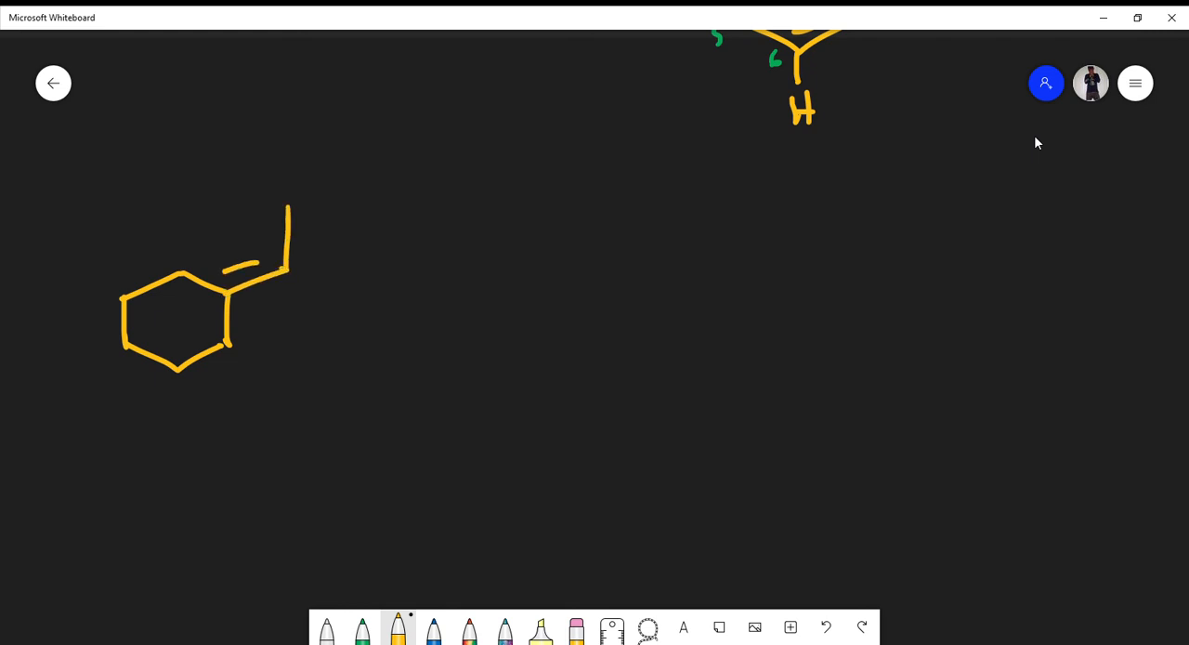
{"action": "left_click_drag", "start_coordinate": [387, 331], "coordinate": [565, 312]}
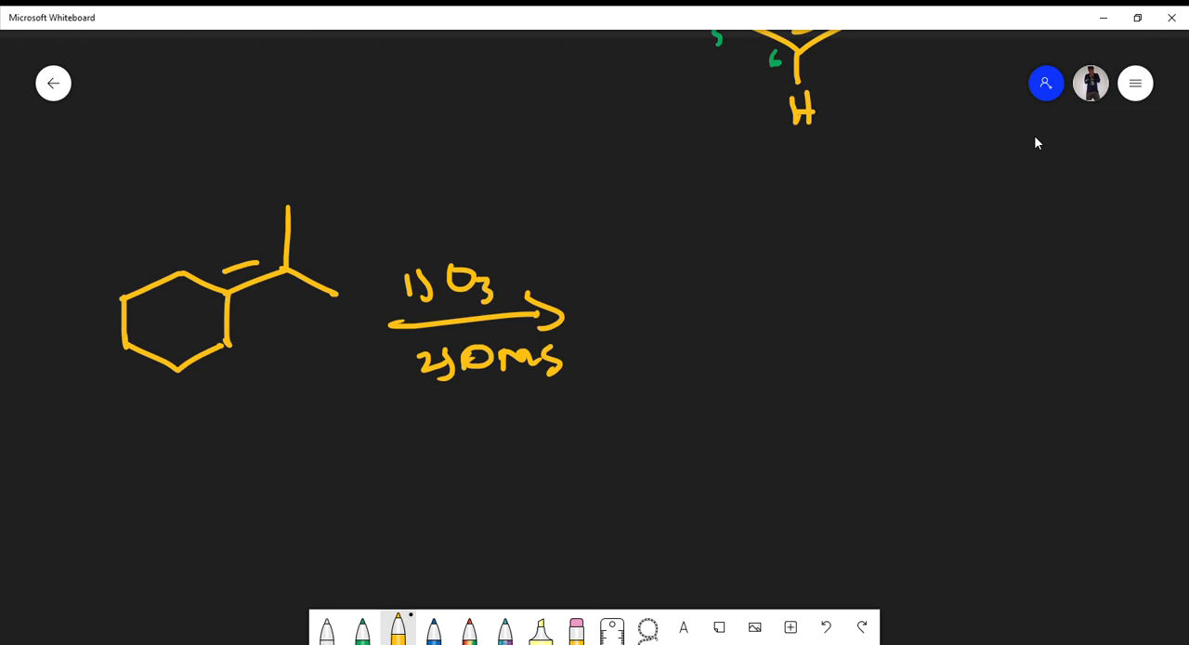
Draw a green cleavage line through the exocyclic double bond and return to yellow ink.
{"action": "left_click", "coordinate": [361, 628]}
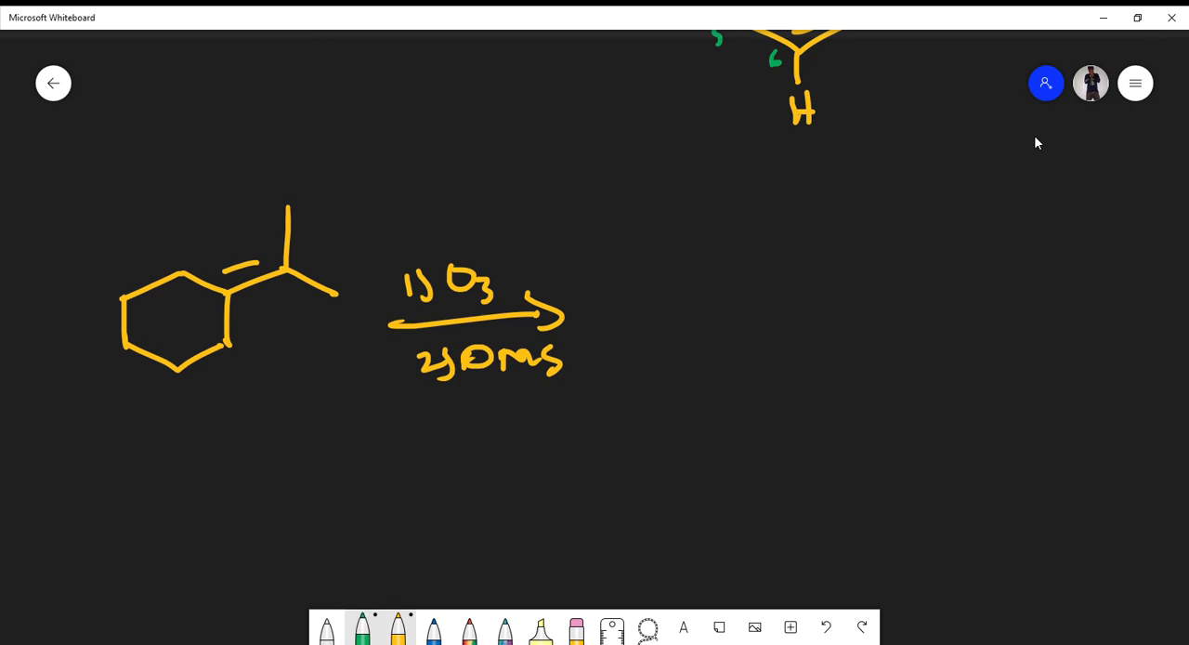
{"action": "left_click_drag", "start_coordinate": [230, 220], "coordinate": [306, 342]}
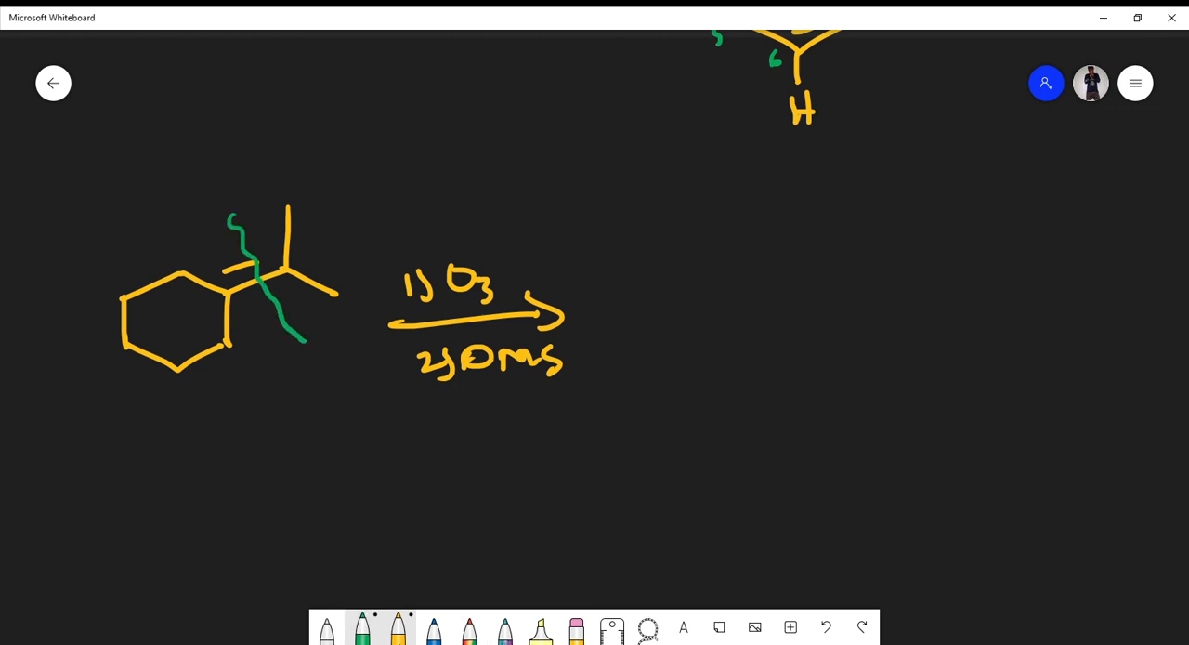
{"action": "left_click", "coordinate": [398, 628]}
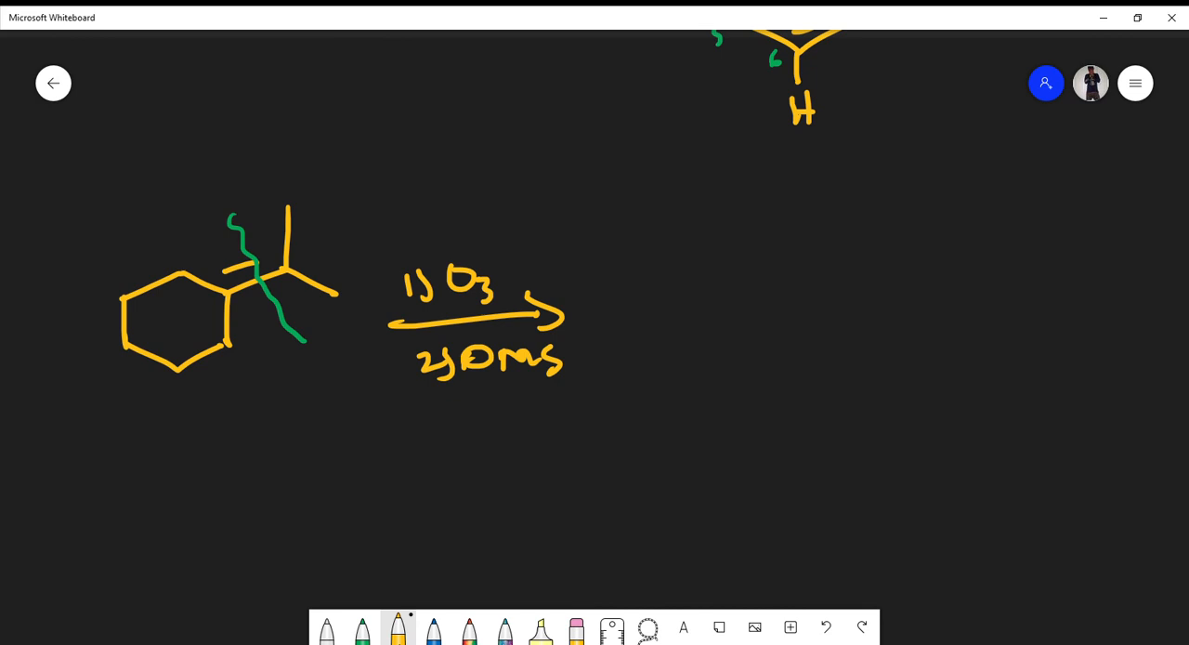